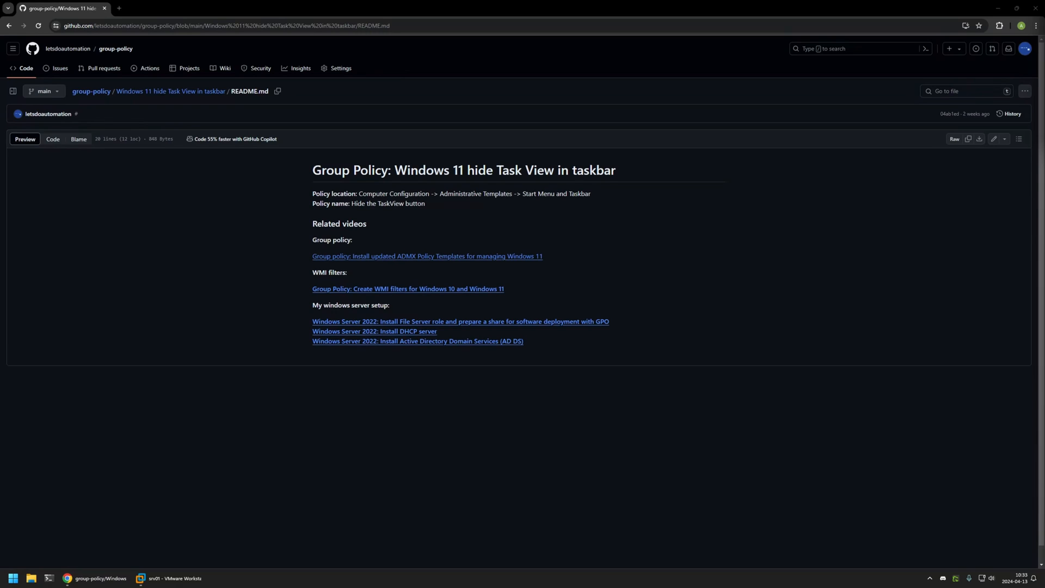
{"action": "mouse_move", "coordinate": [540, 348]}
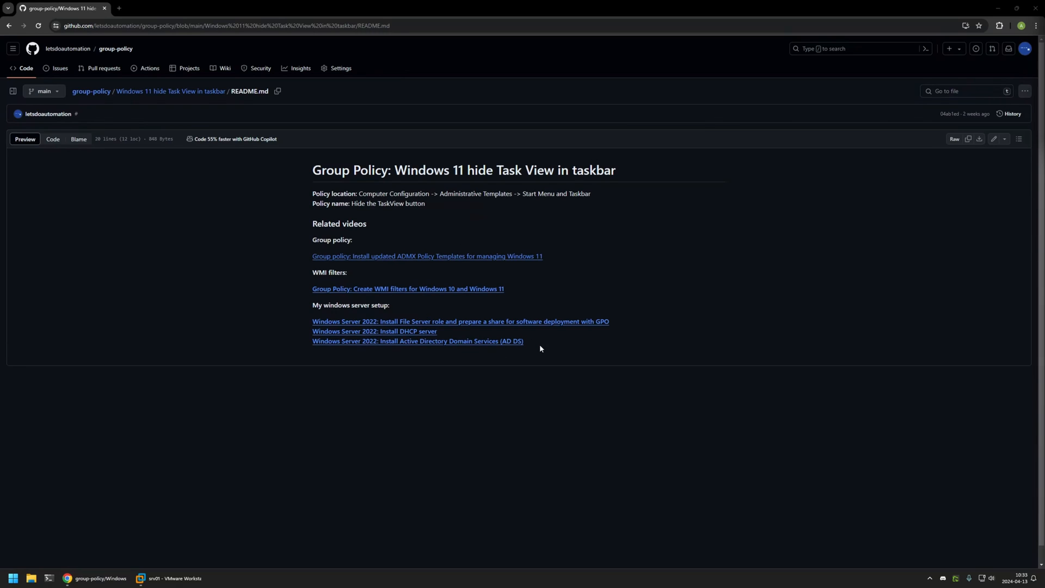
{"action": "mouse_move", "coordinate": [374, 229]}
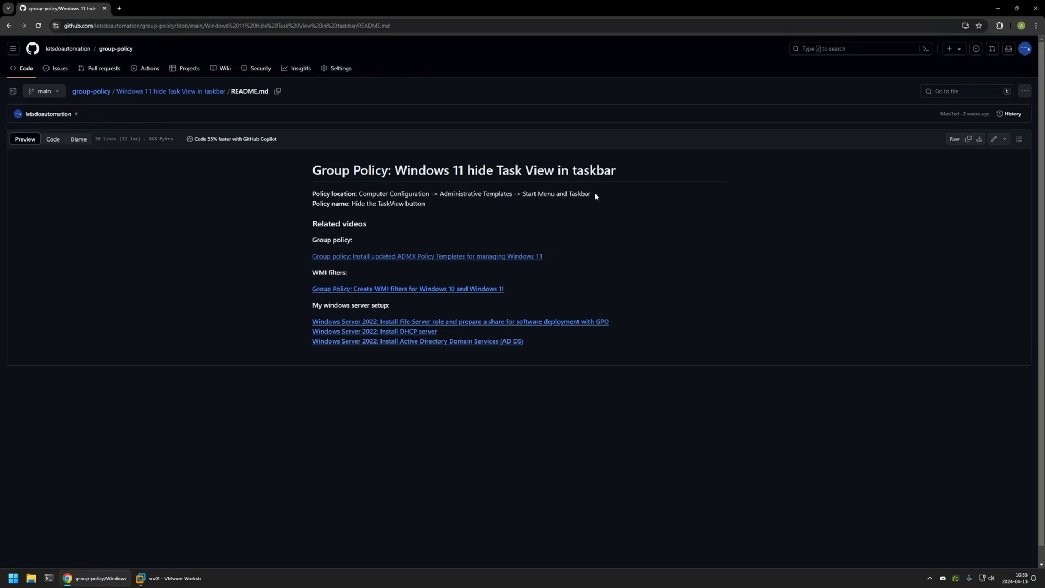
On the server VM, launch Group Policy Management from the Tools menu.
{"action": "left_click_drag", "start_coordinate": [312, 193], "coordinate": [425, 203]}
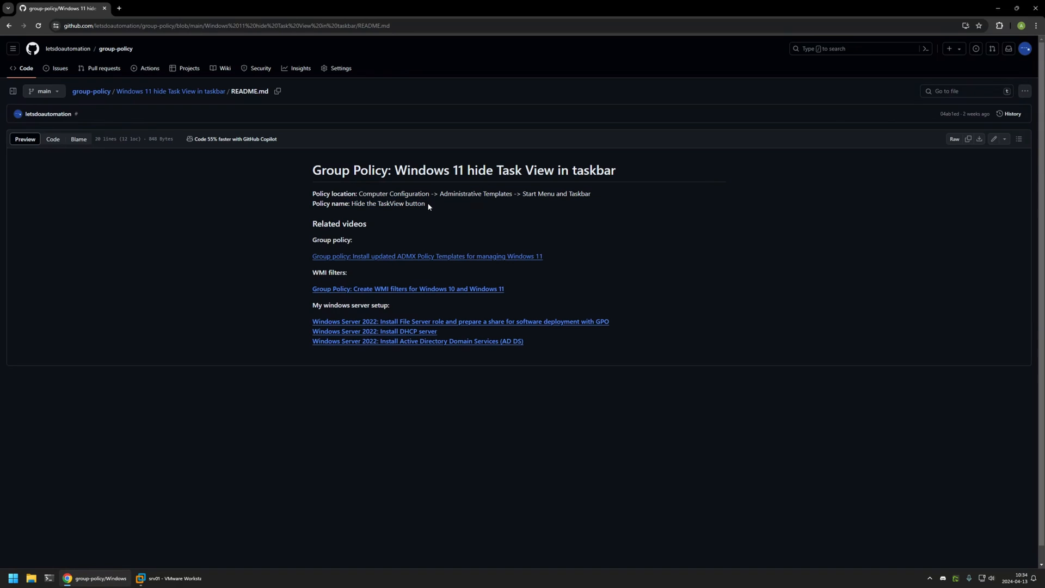
{"action": "mouse_move", "coordinate": [173, 543]}
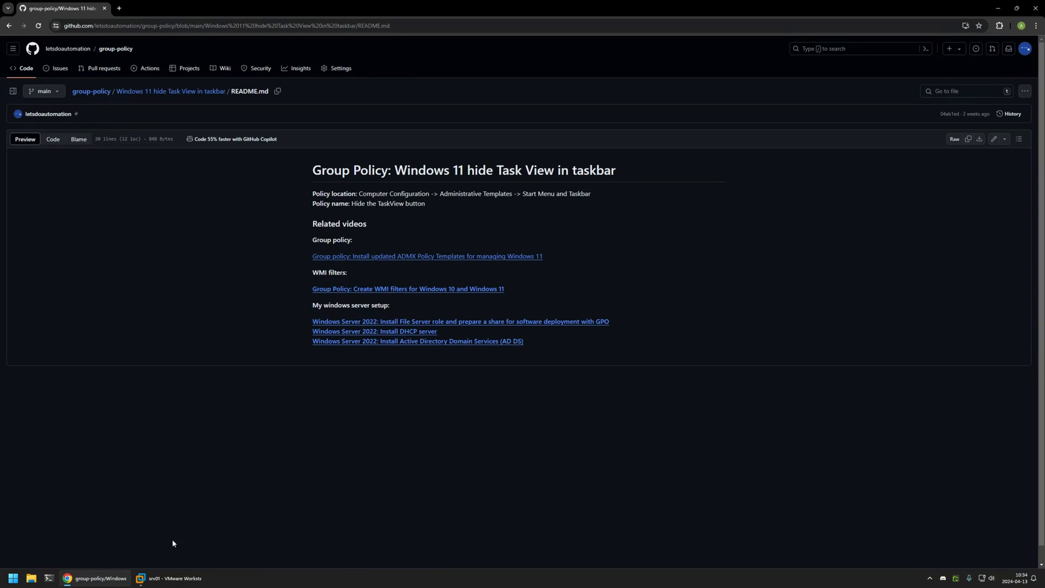
{"action": "left_click", "coordinate": [170, 578]}
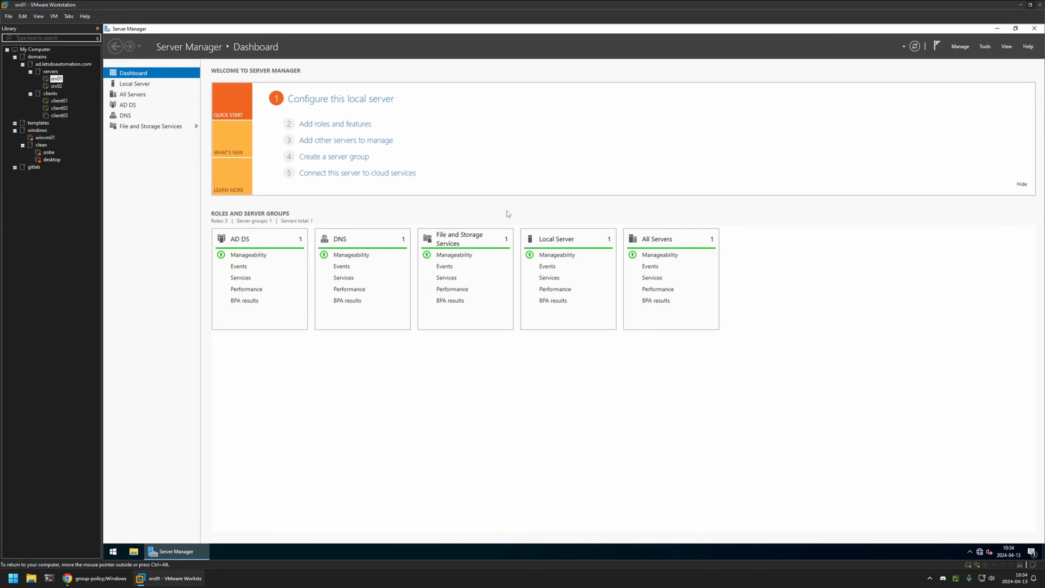
{"action": "left_click", "coordinate": [988, 45]}
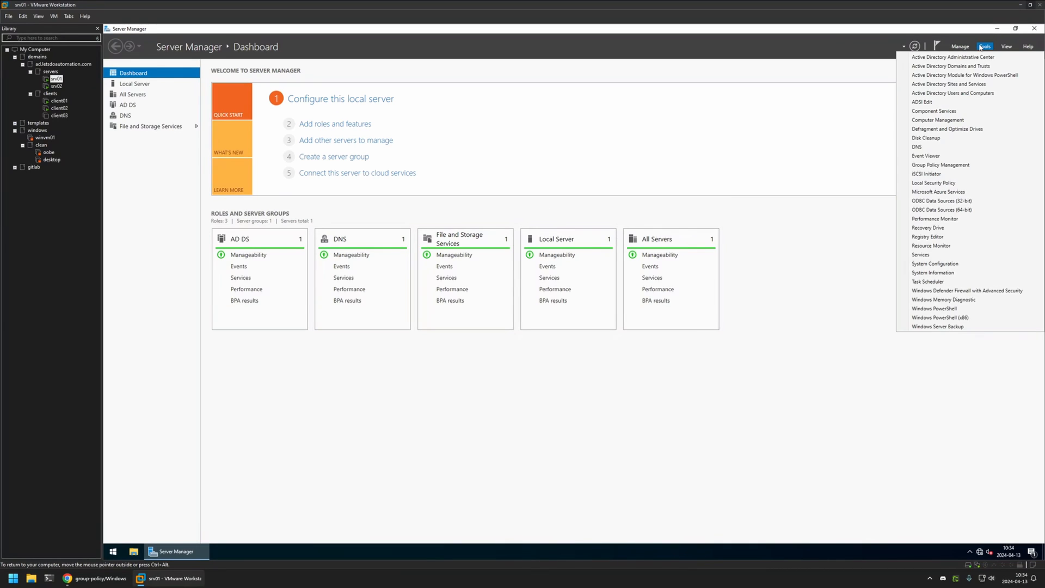
{"action": "left_click", "coordinate": [941, 164]}
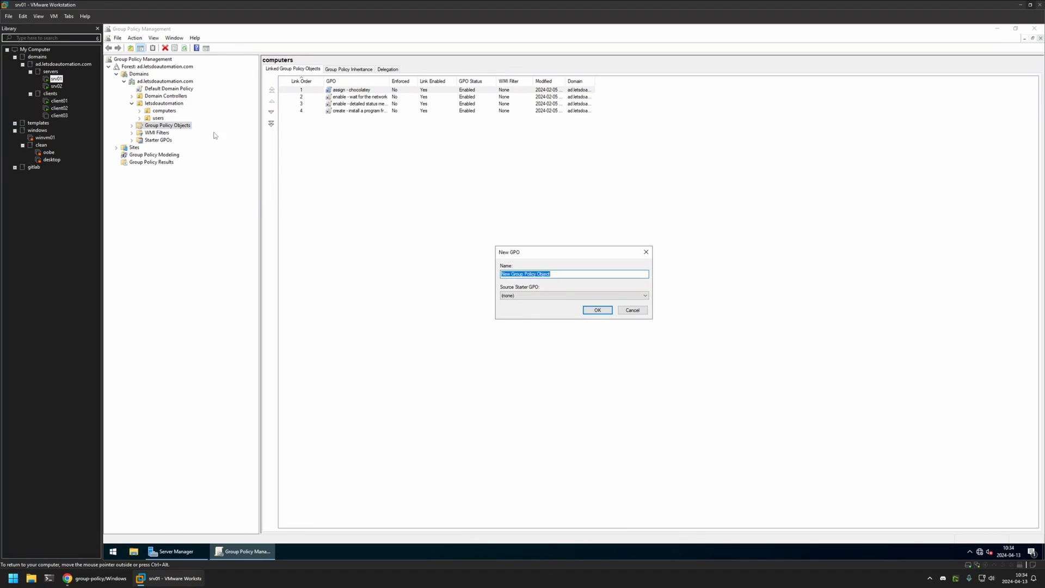
{"action": "mouse_move", "coordinate": [411, 181]}
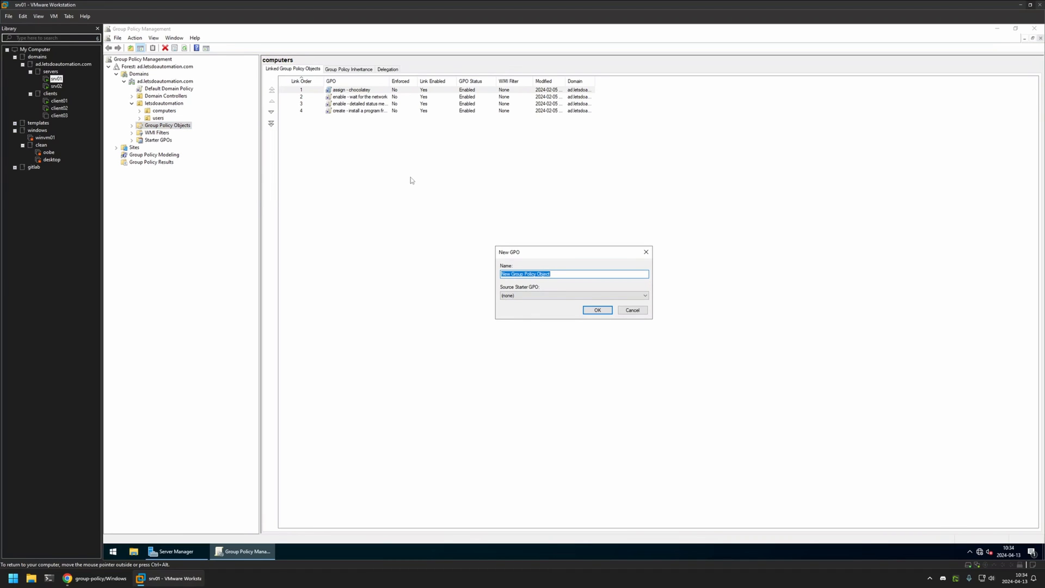
Create a new GPO named 'Windows 11 taskview' and select it.
{"action": "type", "text": "Windows 11"}
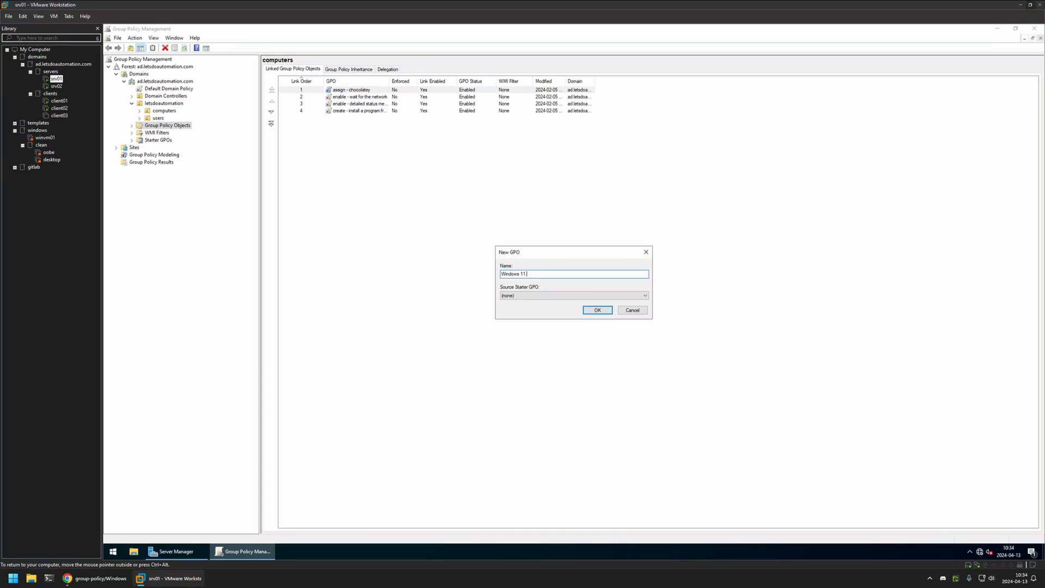
{"action": "type", "text": "taskview"}
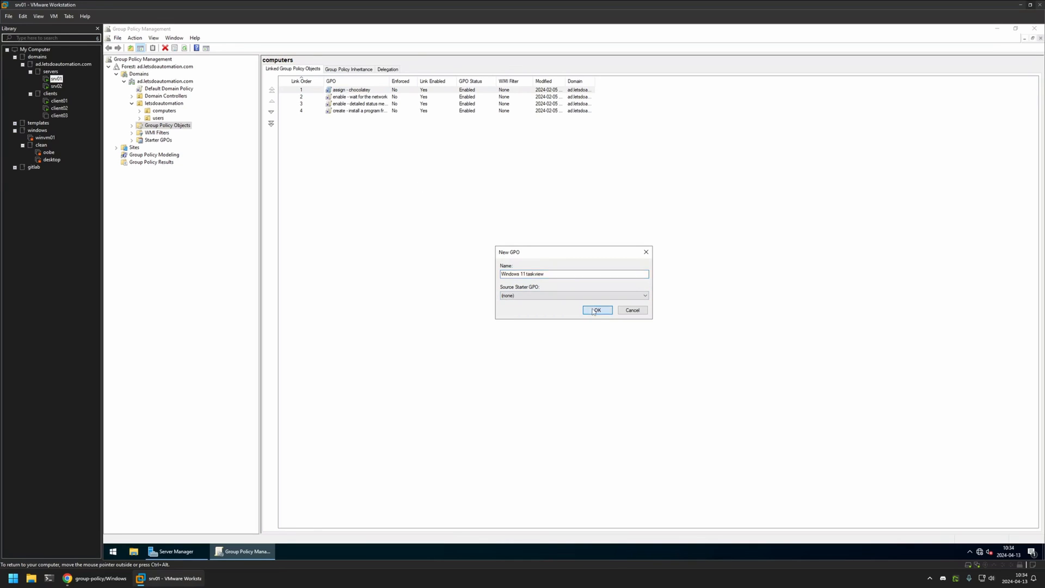
{"action": "left_click", "coordinate": [597, 309]}
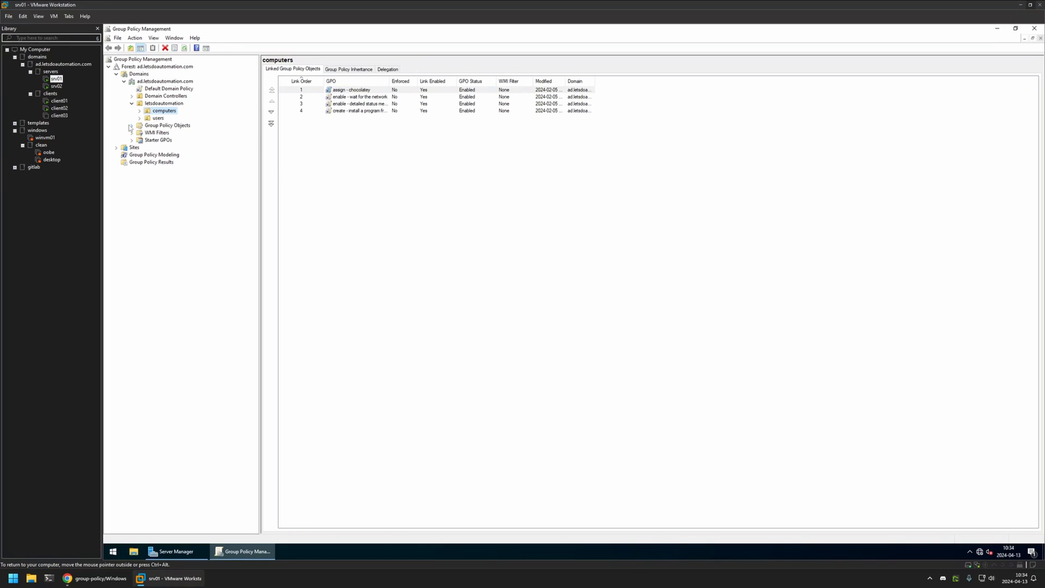
{"action": "left_click", "coordinate": [175, 184]}
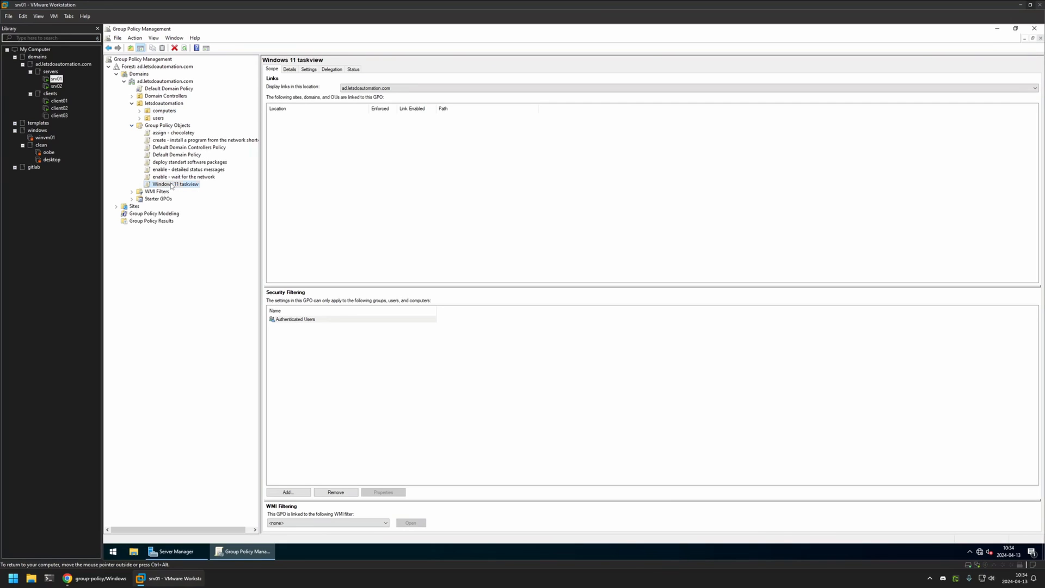
Edit the GPO and open 'Hide the TaskView button' under Administrative Templates > Start Menu and Taskbar.
{"action": "right_click", "coordinate": [174, 184]}
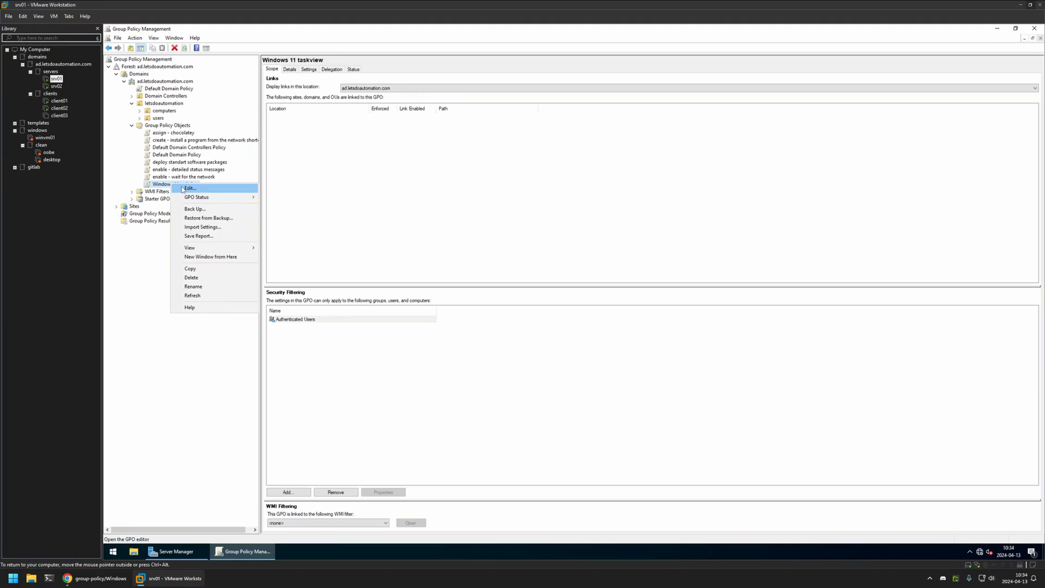
{"action": "left_click", "coordinate": [189, 188]}
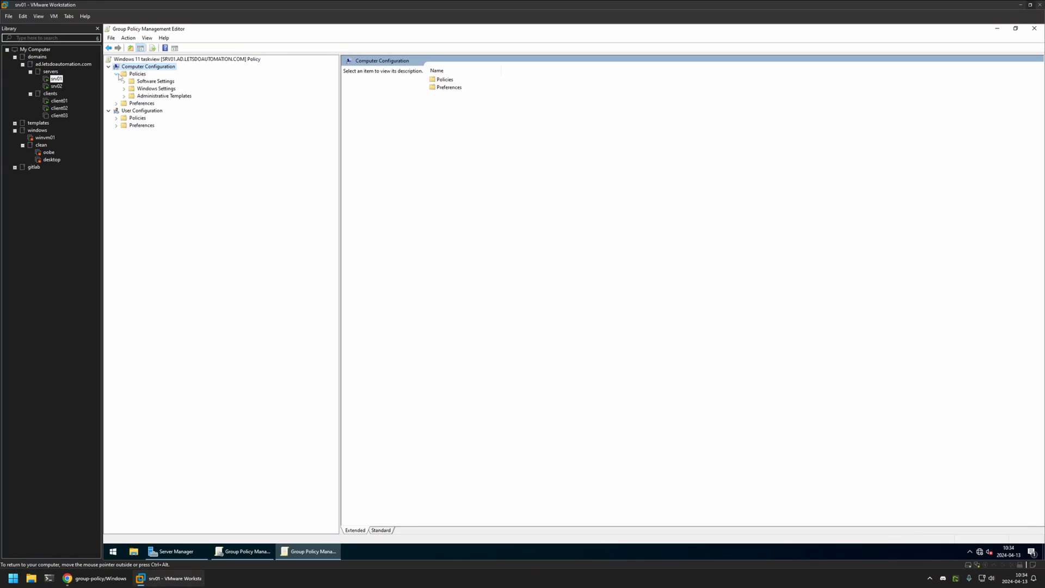
{"action": "left_click", "coordinate": [124, 95]}
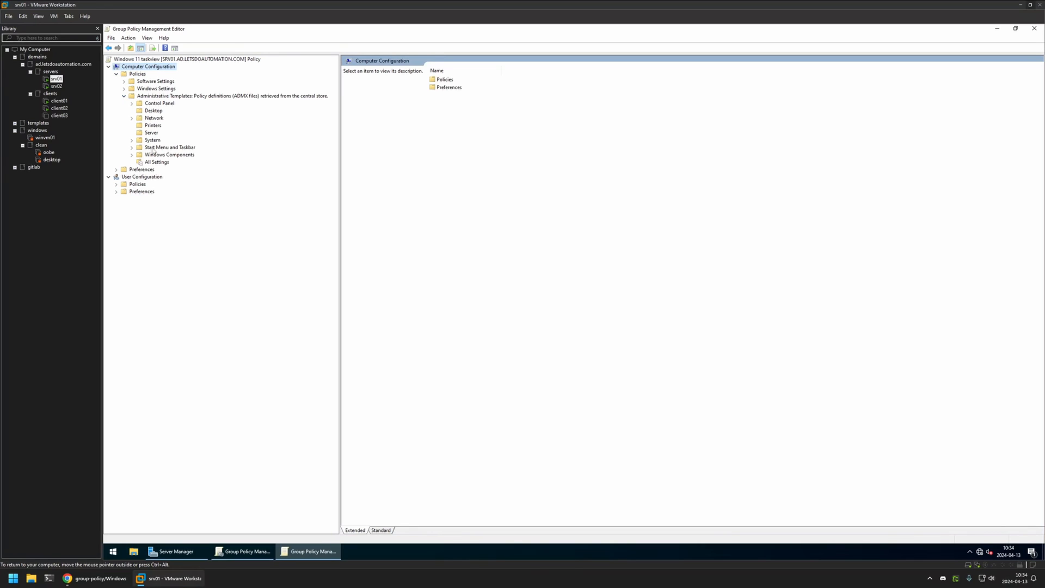
{"action": "left_click", "coordinate": [169, 147]}
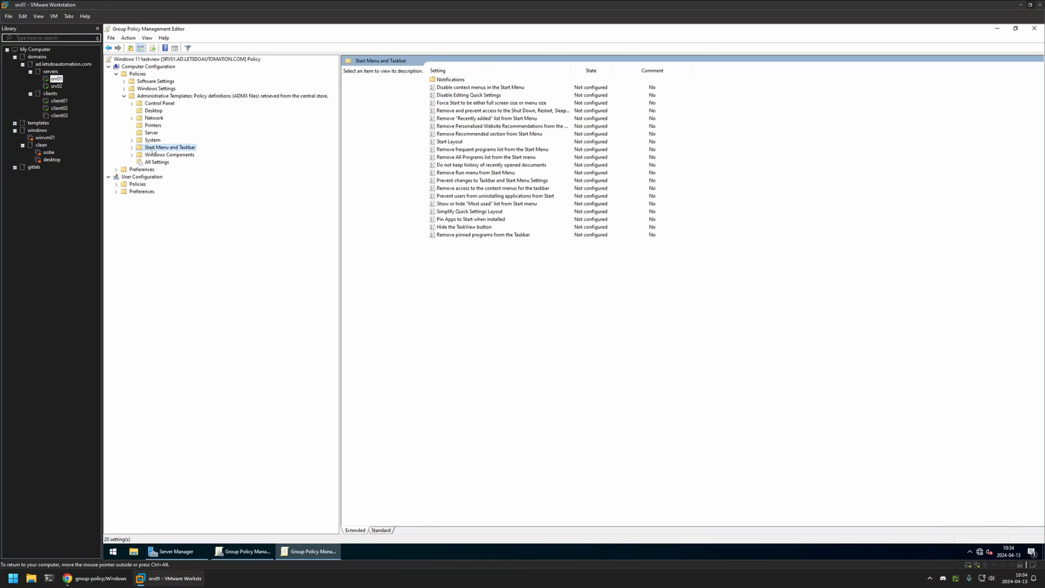
{"action": "left_click", "coordinate": [463, 227]}
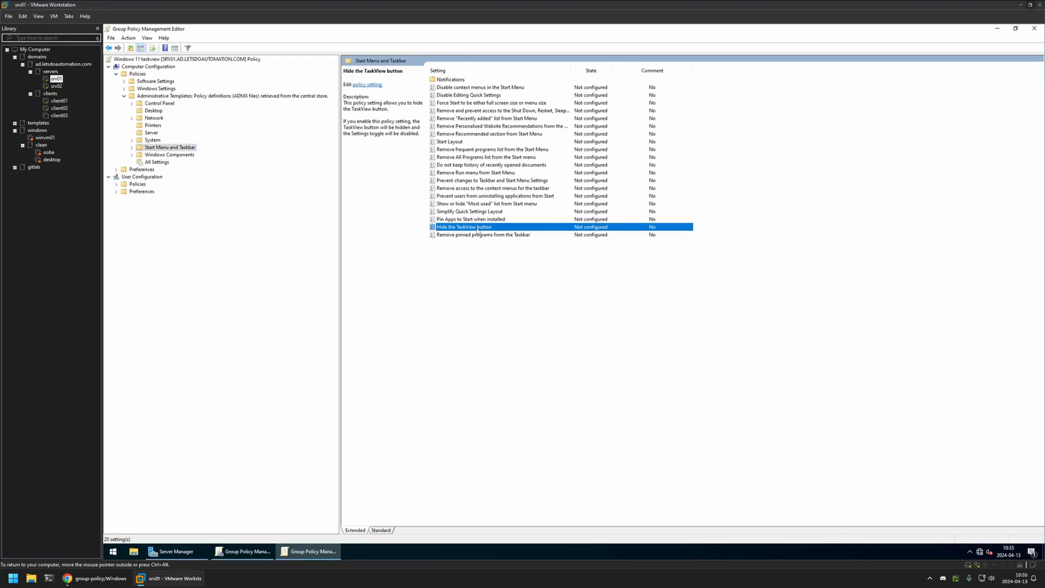
{"action": "double_click", "coordinate": [464, 227]}
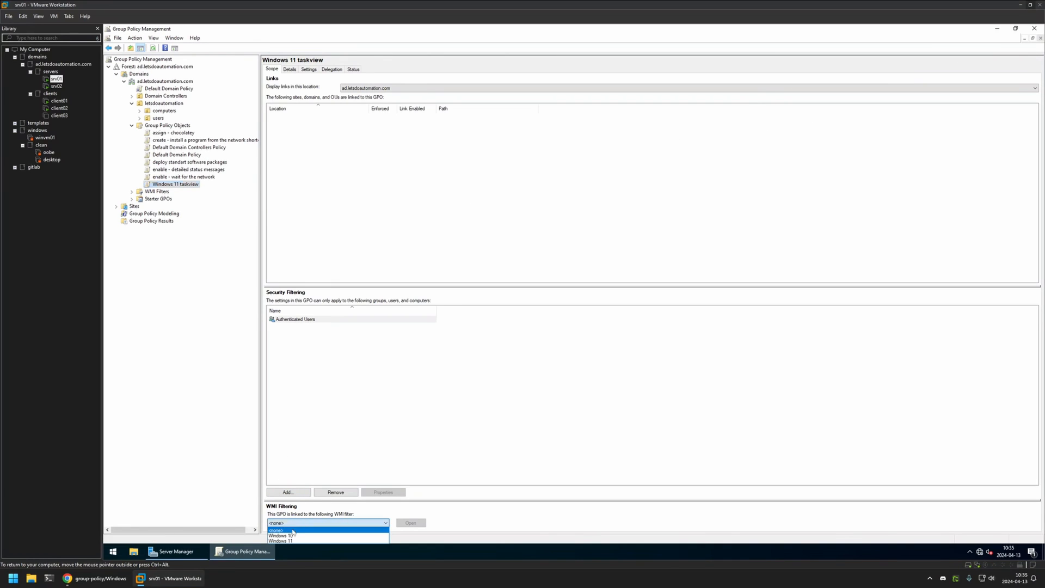
Apply the Windows 11 WMI filter and set GPO status to 'User configuration settings disabled'.
{"action": "left_click", "coordinate": [286, 540]}
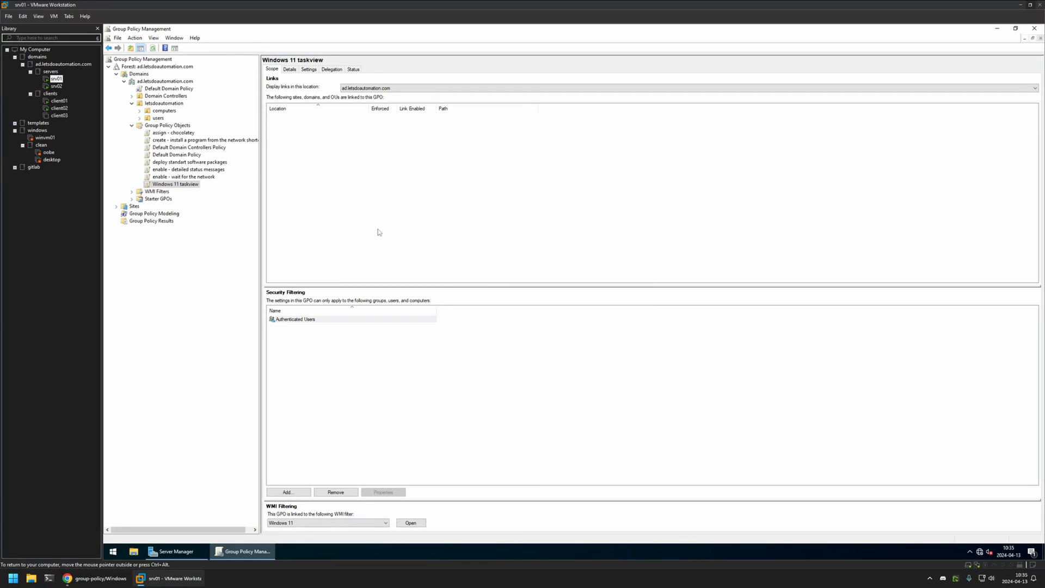
{"action": "left_click", "coordinate": [289, 69]}
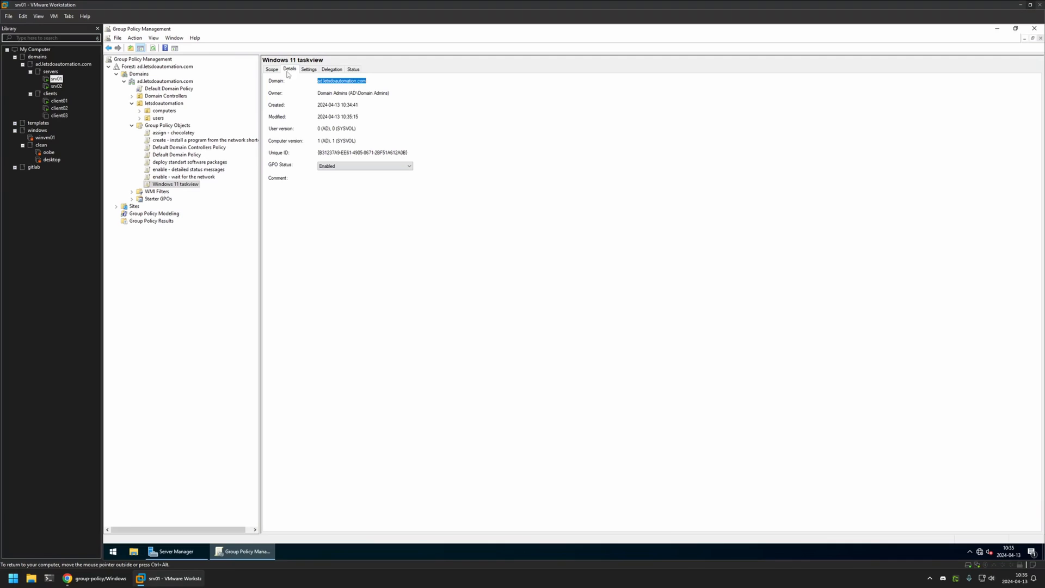
{"action": "left_click", "coordinate": [409, 166]}
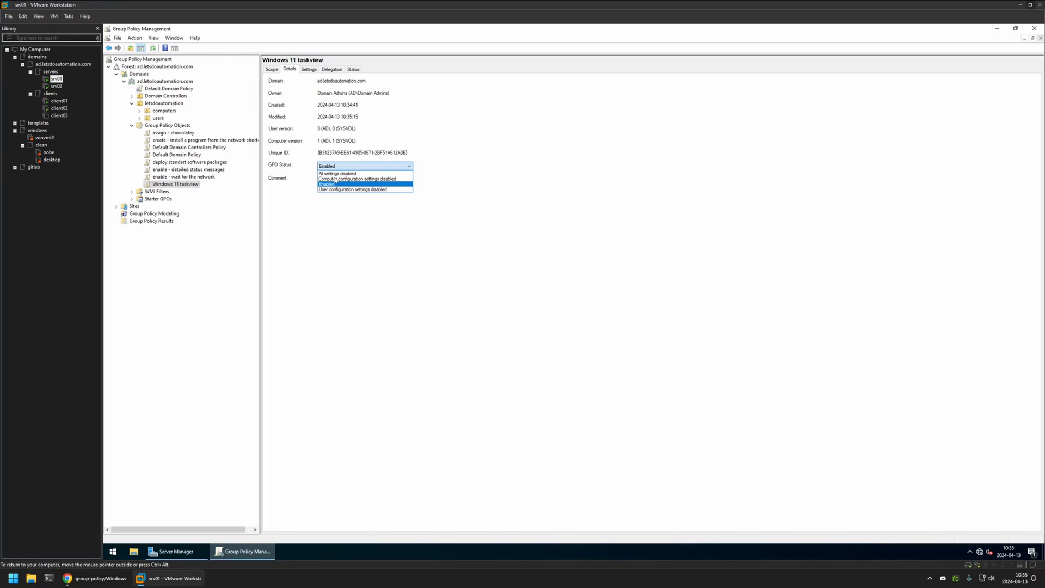
{"action": "left_click", "coordinate": [354, 190]}
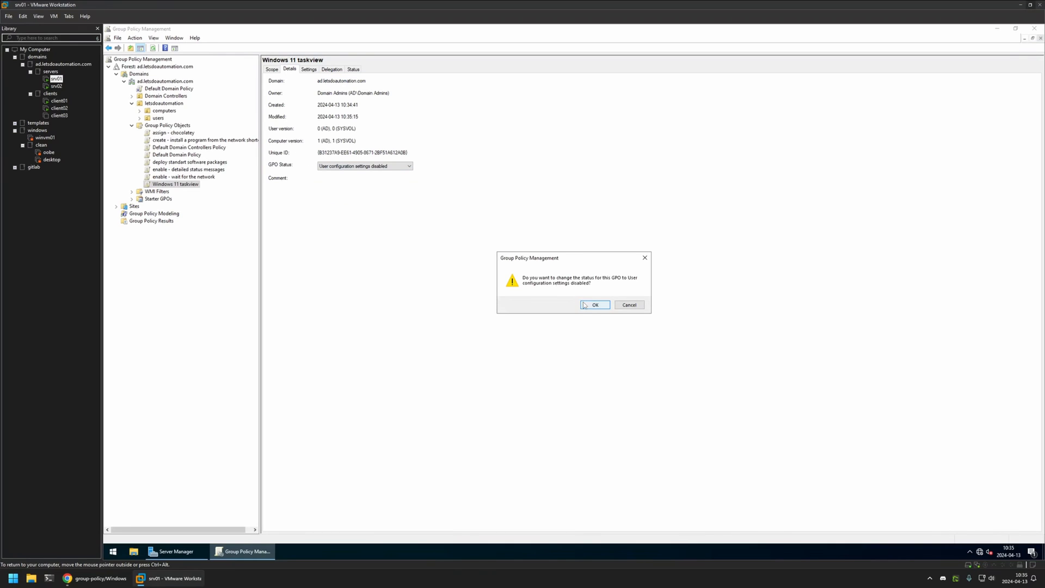
{"action": "left_click", "coordinate": [595, 305]}
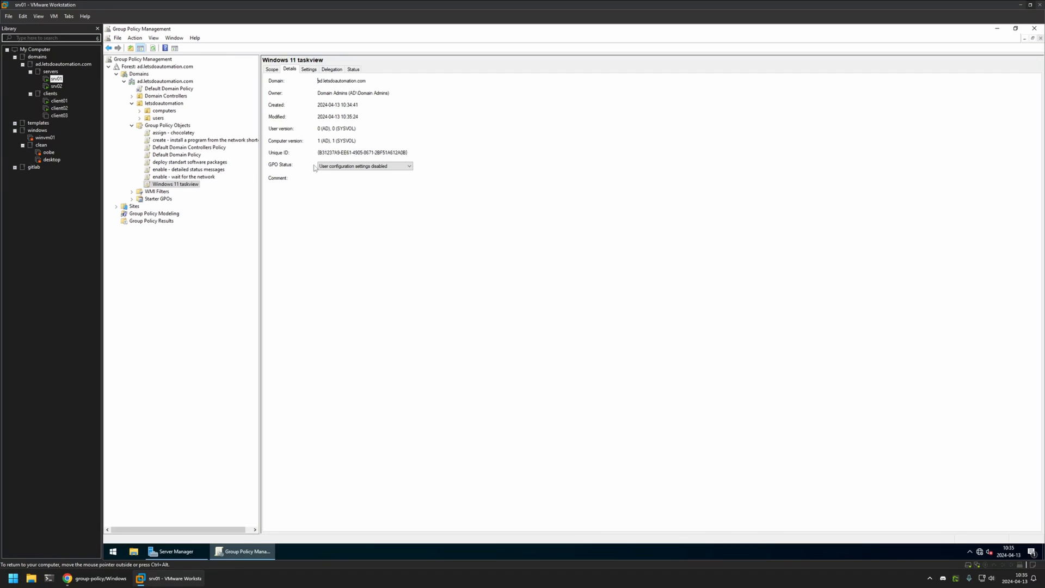
{"action": "mouse_move", "coordinate": [208, 121]}
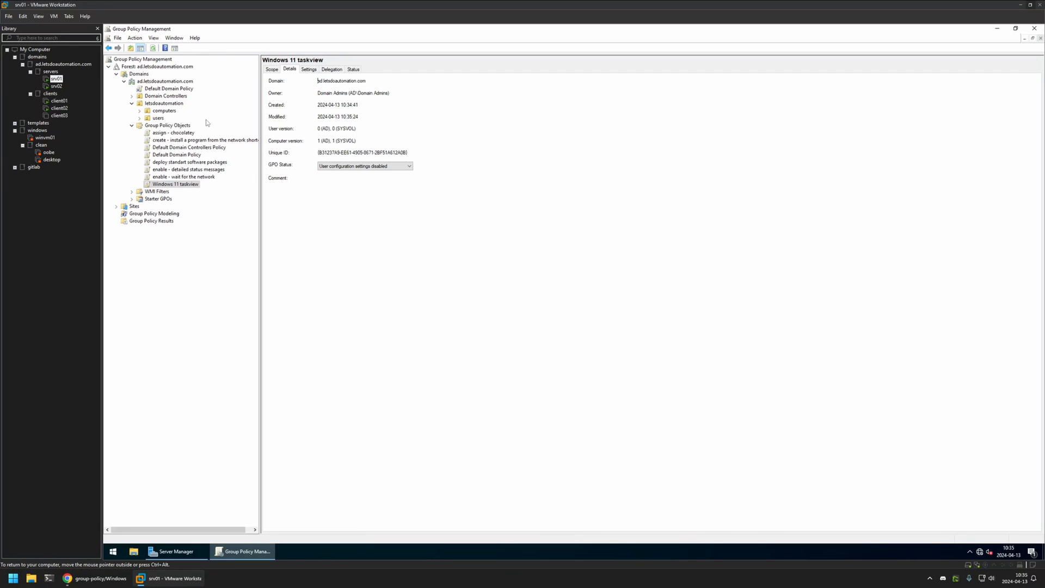
{"action": "left_click", "coordinate": [164, 111]}
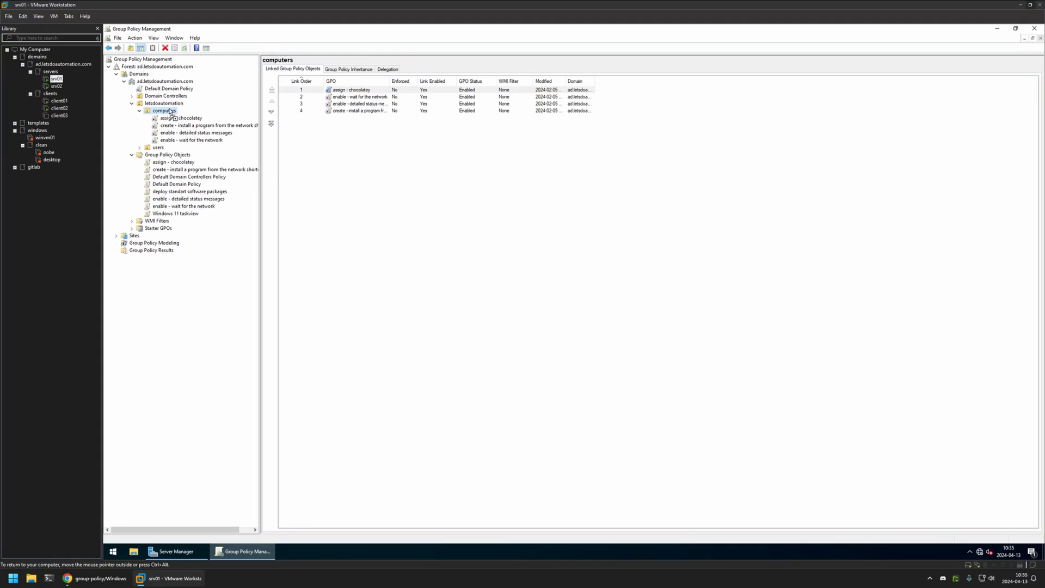
Link the Windows 11 taskview GPO to the computers OU and confirm.
{"action": "left_click", "coordinate": [183, 118]}
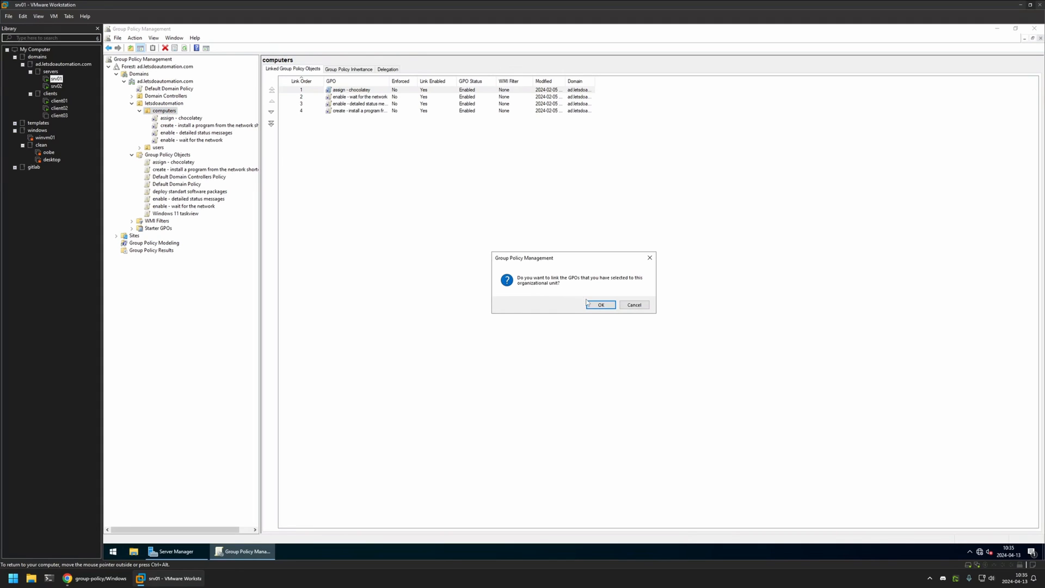
{"action": "left_click", "coordinate": [601, 305]}
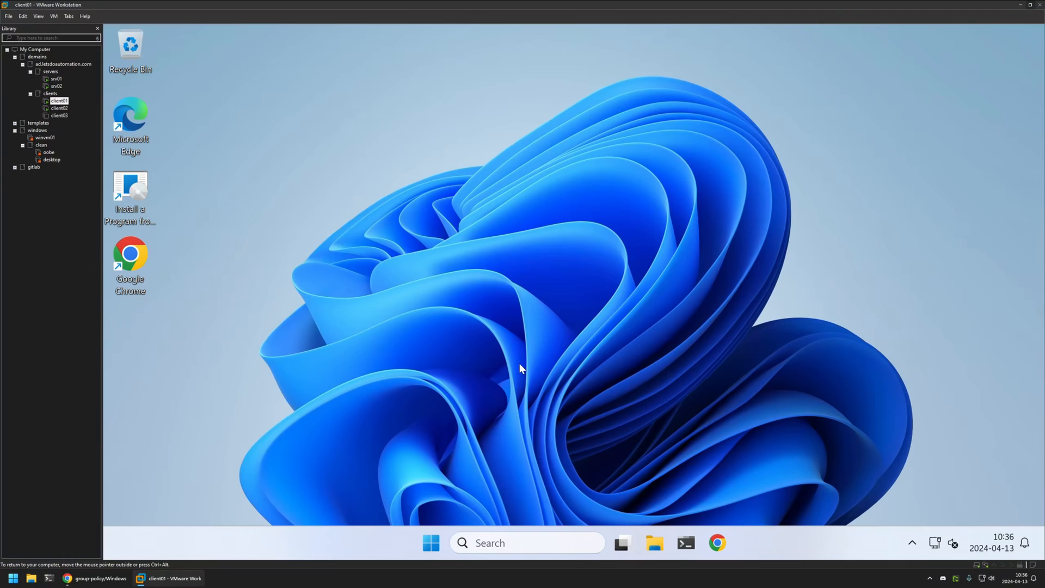
{"action": "mouse_move", "coordinate": [430, 543]}
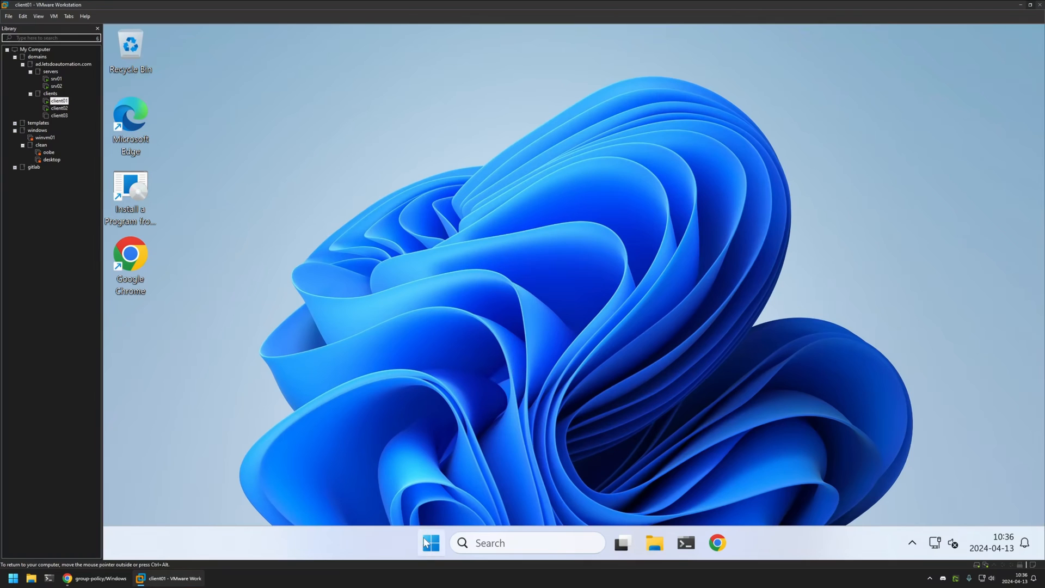
On client01, run gpupdate from Command Prompt to refresh group policy.
{"action": "type", "text": "cmd"}
{"action": "type", "text": "gpu"}
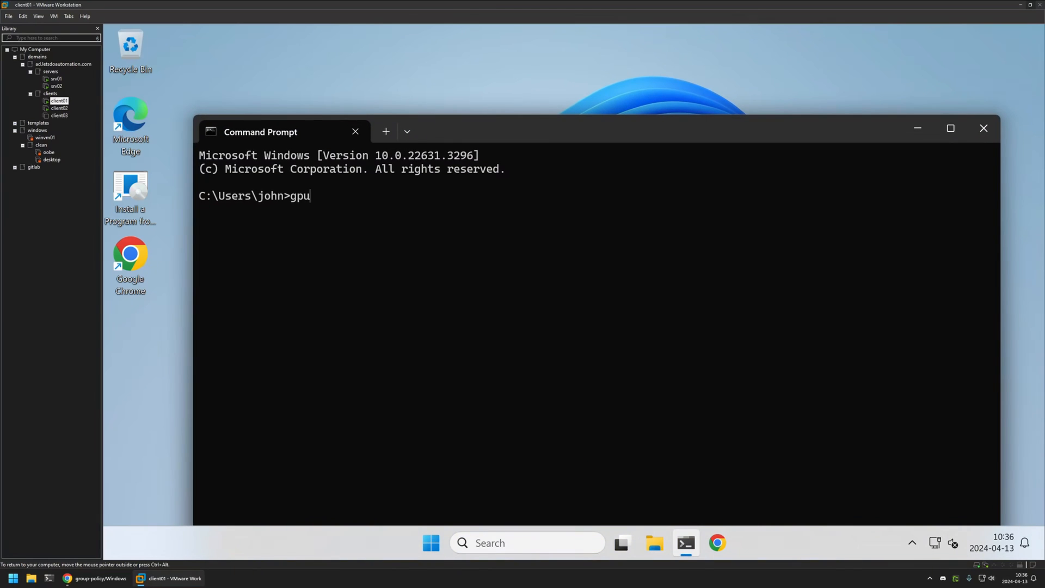
{"action": "key", "text": "Enter"}
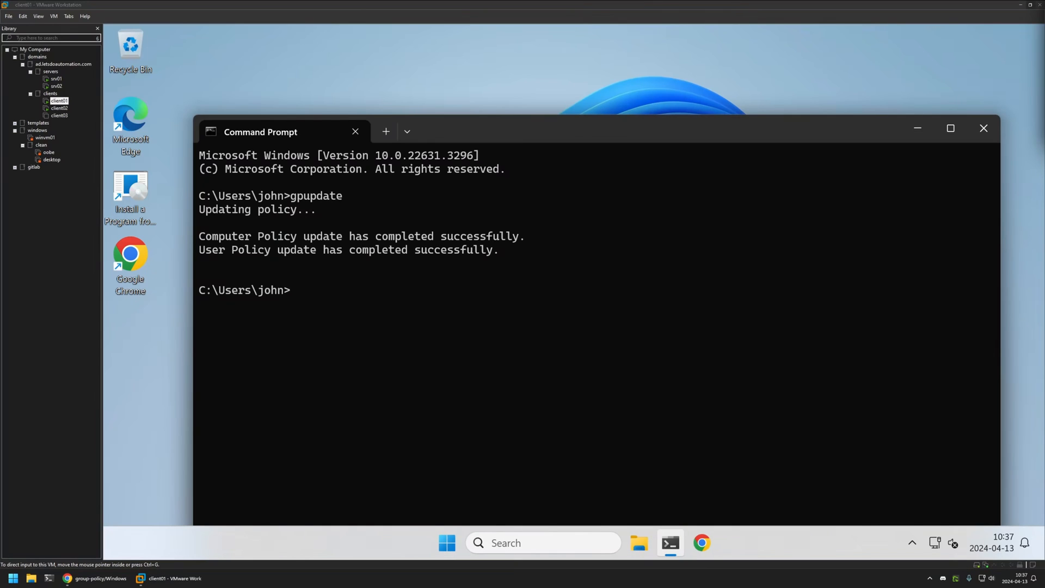
{"action": "mouse_move", "coordinate": [635, 517]}
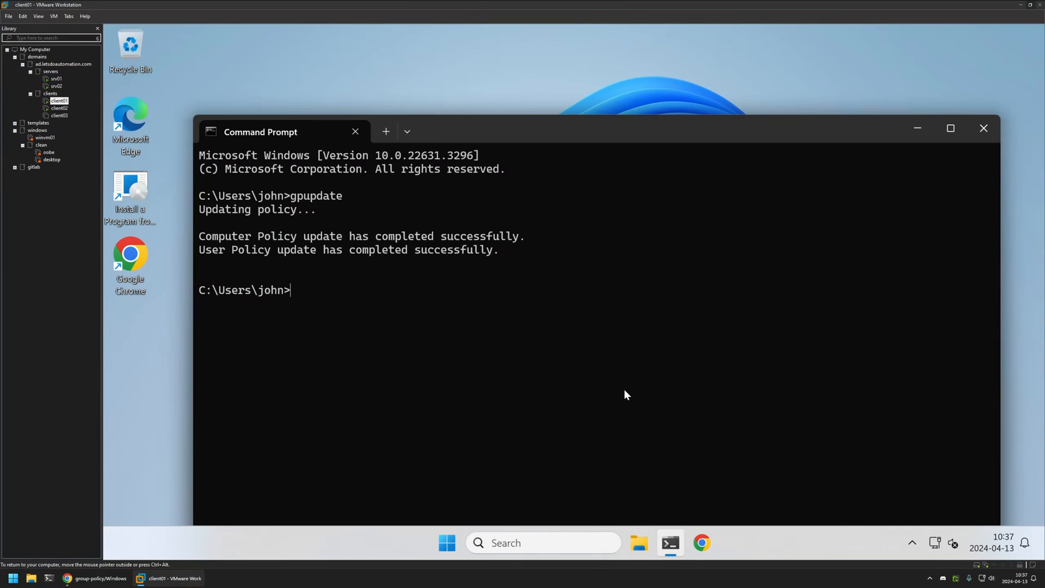
{"action": "mouse_move", "coordinate": [644, 88]}
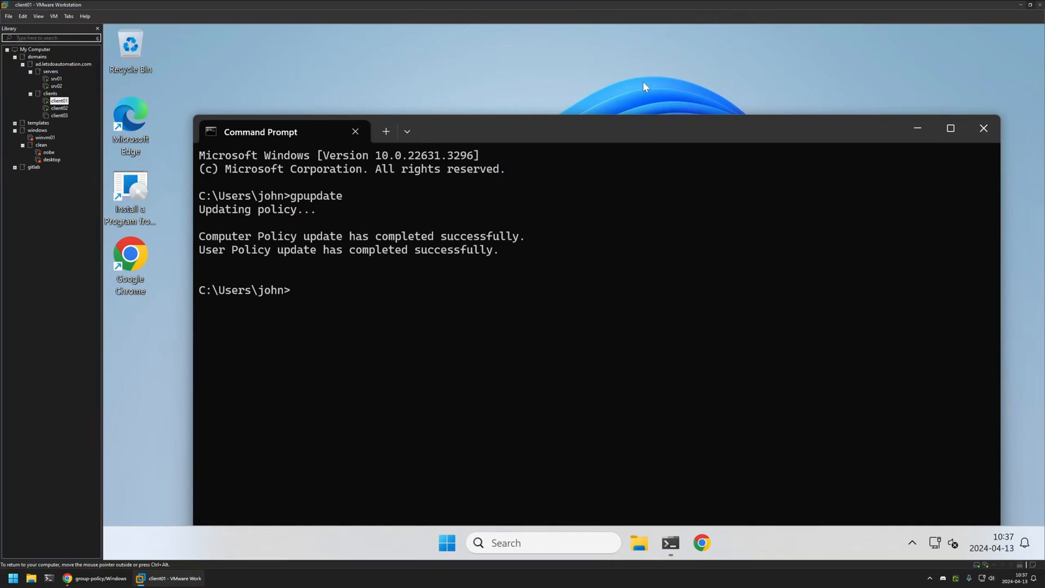